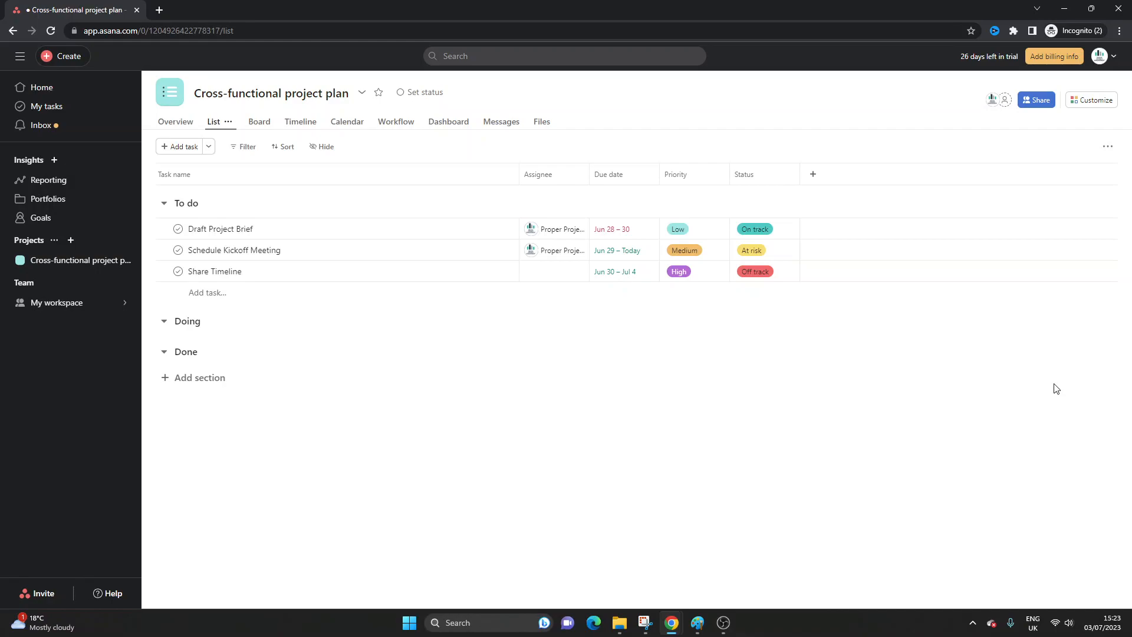
Add a new untitled milestone to the To do section via the Add task dropdown
{"action": "left_click", "coordinate": [272, 92]}
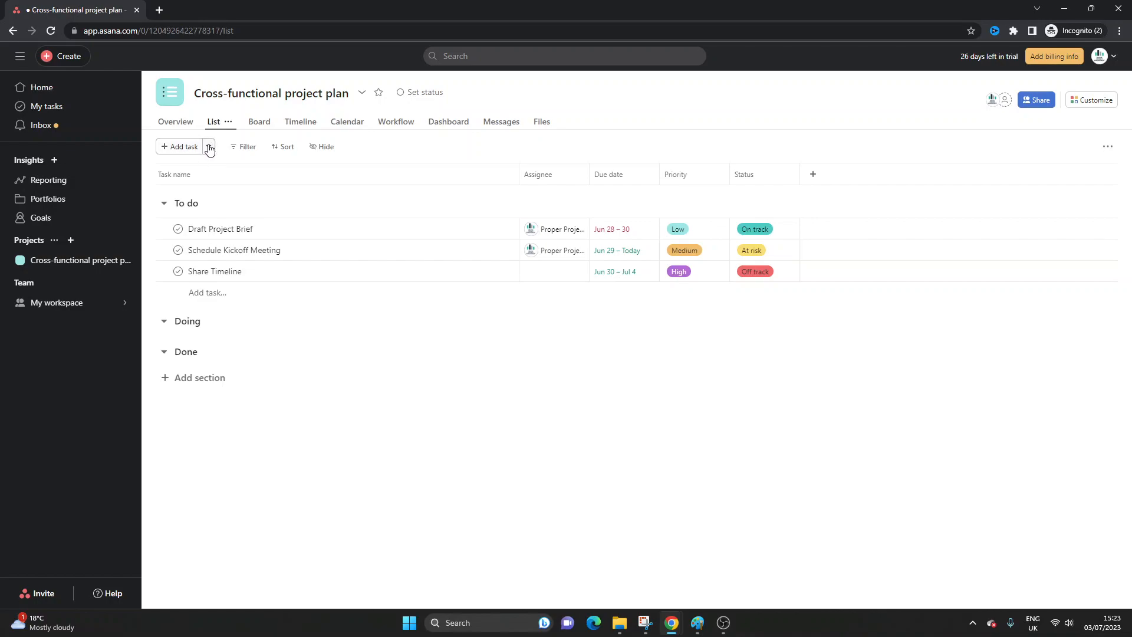
{"action": "left_click", "coordinate": [209, 146]}
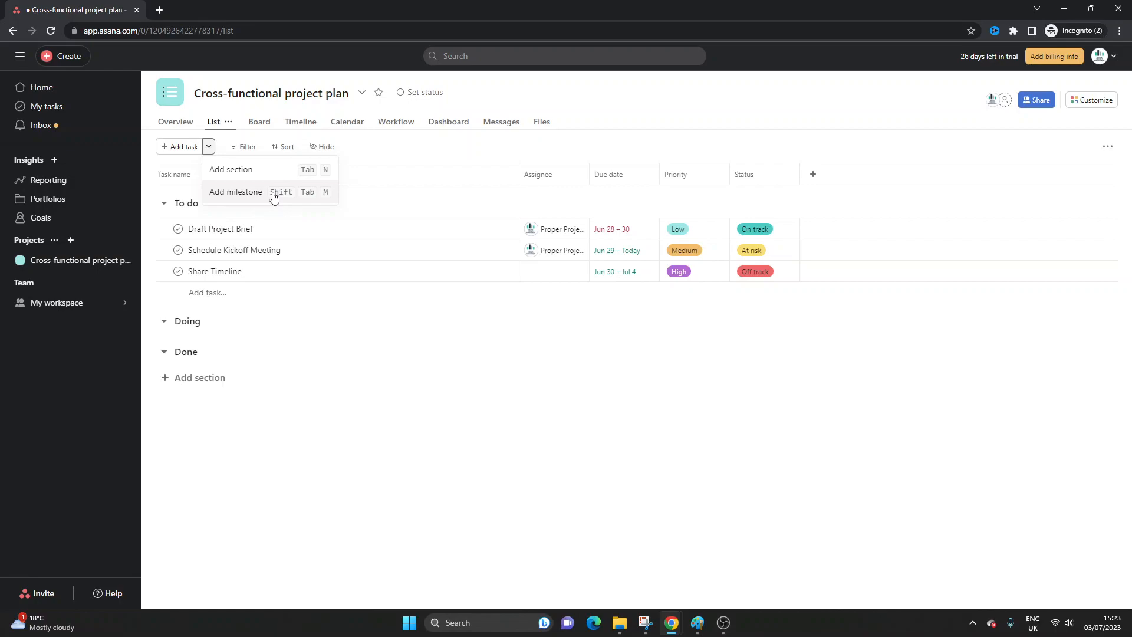
{"action": "mouse_move", "coordinate": [265, 196]}
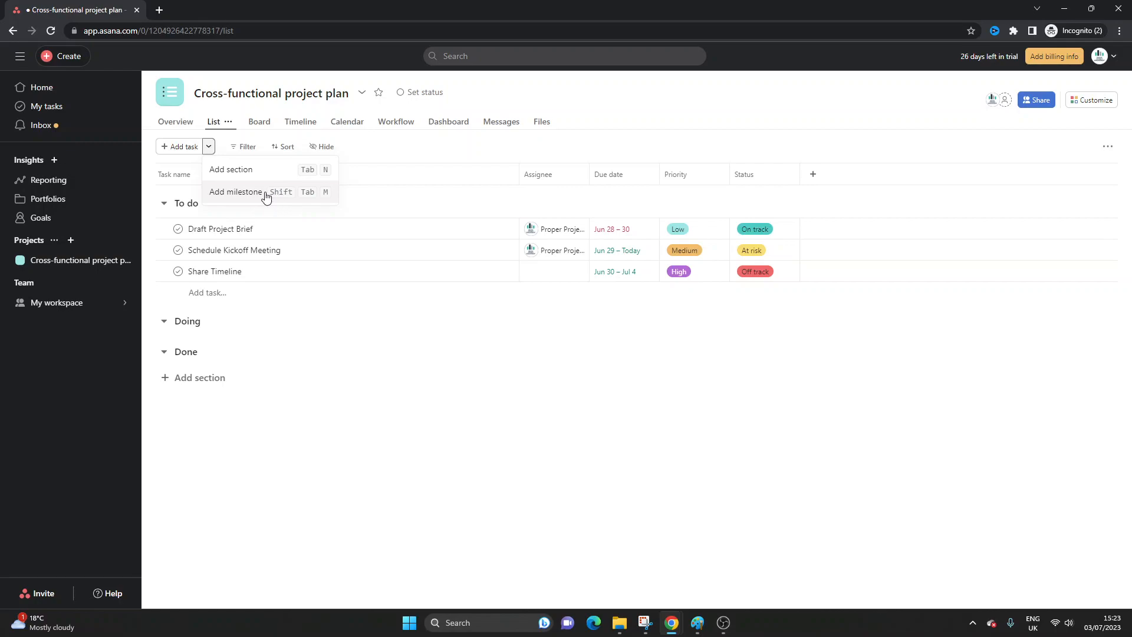
{"action": "left_click", "coordinate": [236, 191]}
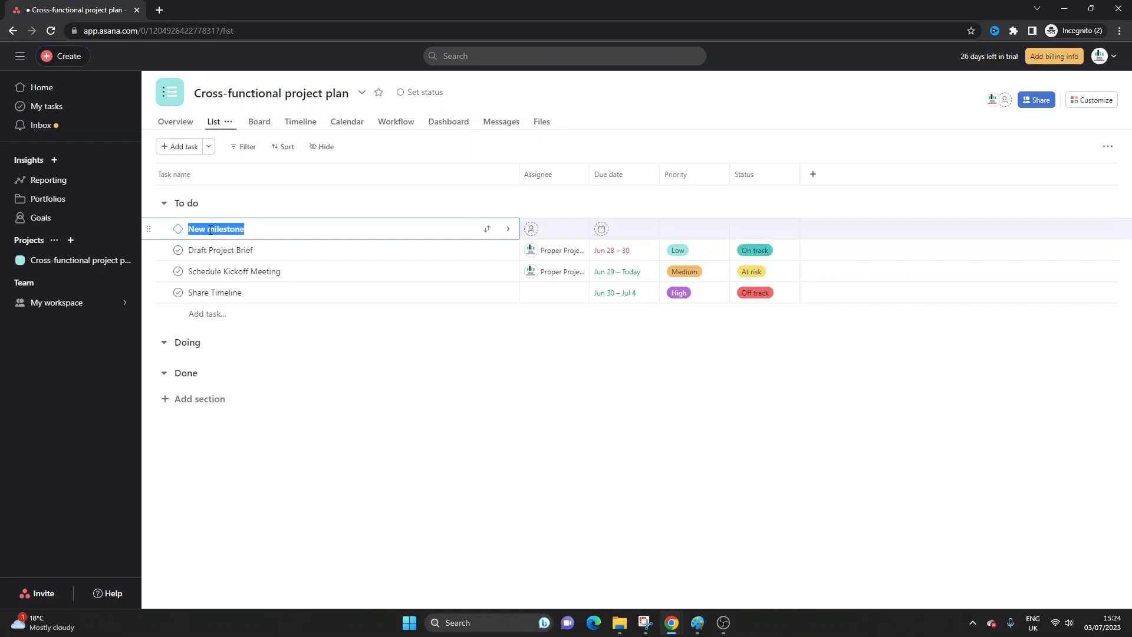
Name the milestone 'Client Sign Contract', review its details pane, and close it
{"action": "type", "text": "Client Sign Contract"}
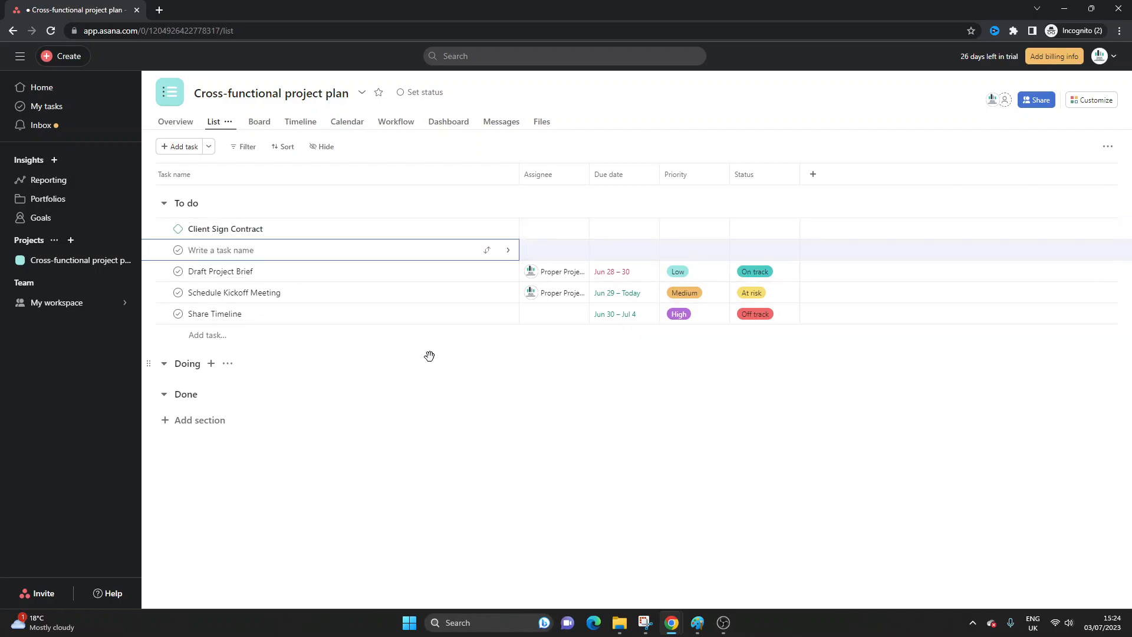
{"action": "left_click", "coordinate": [225, 229]}
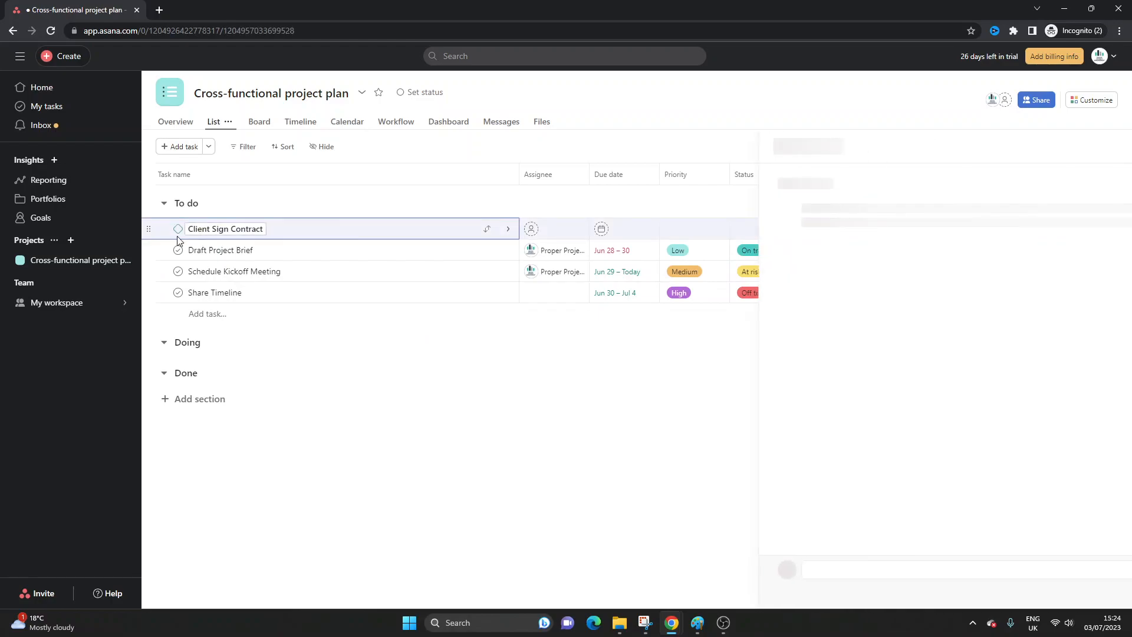
{"action": "left_click", "coordinate": [225, 229]}
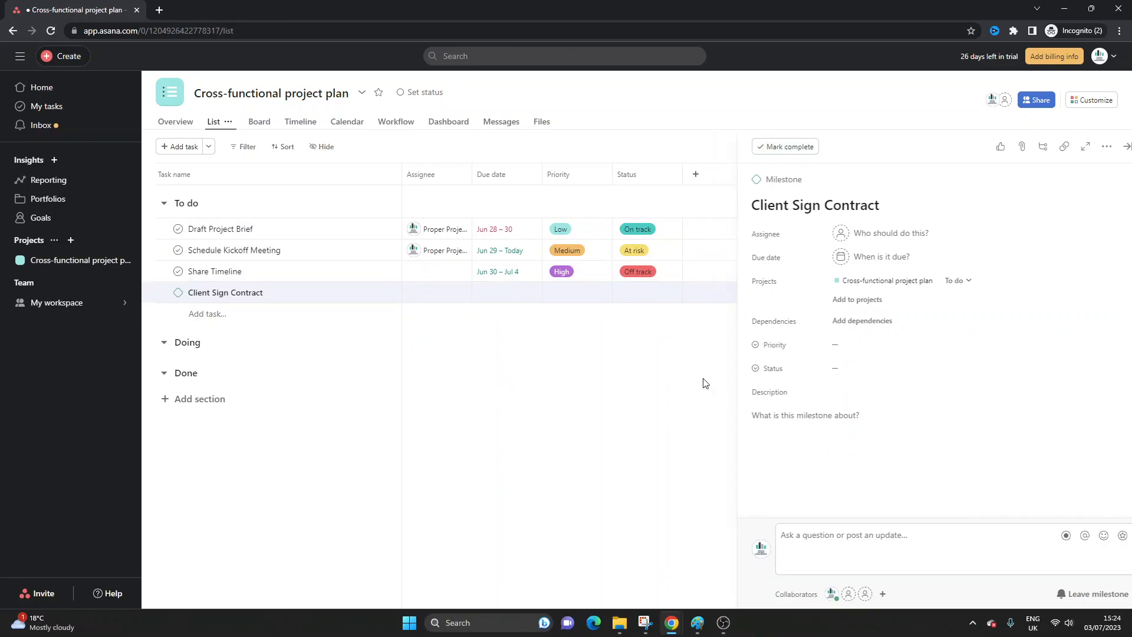
{"action": "left_click", "coordinate": [224, 293]}
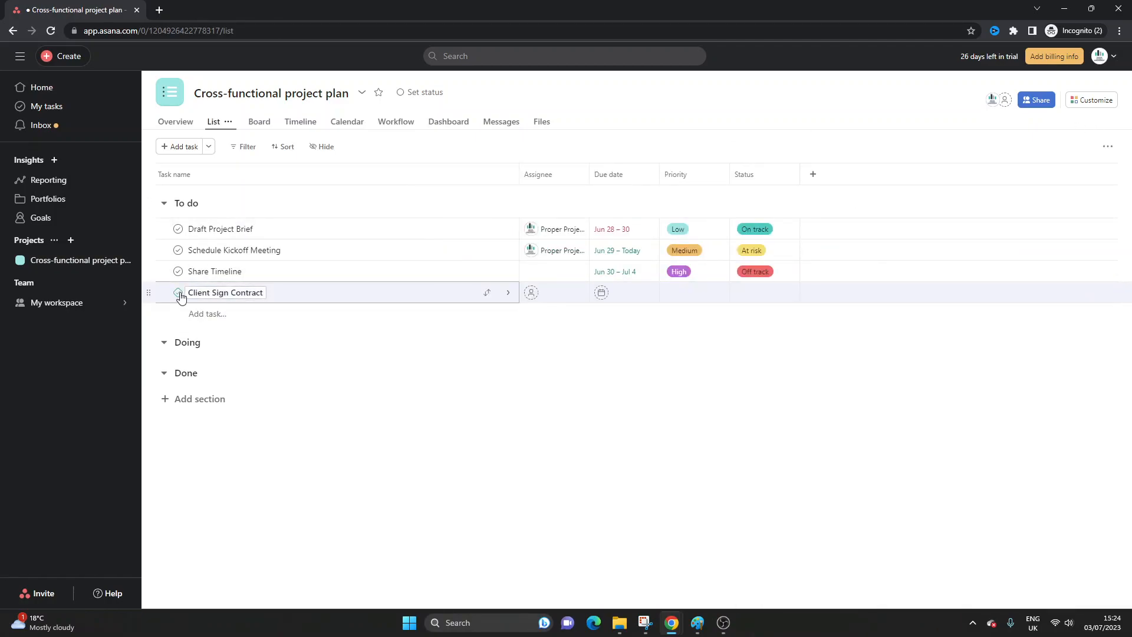
{"action": "mouse_move", "coordinate": [179, 297]}
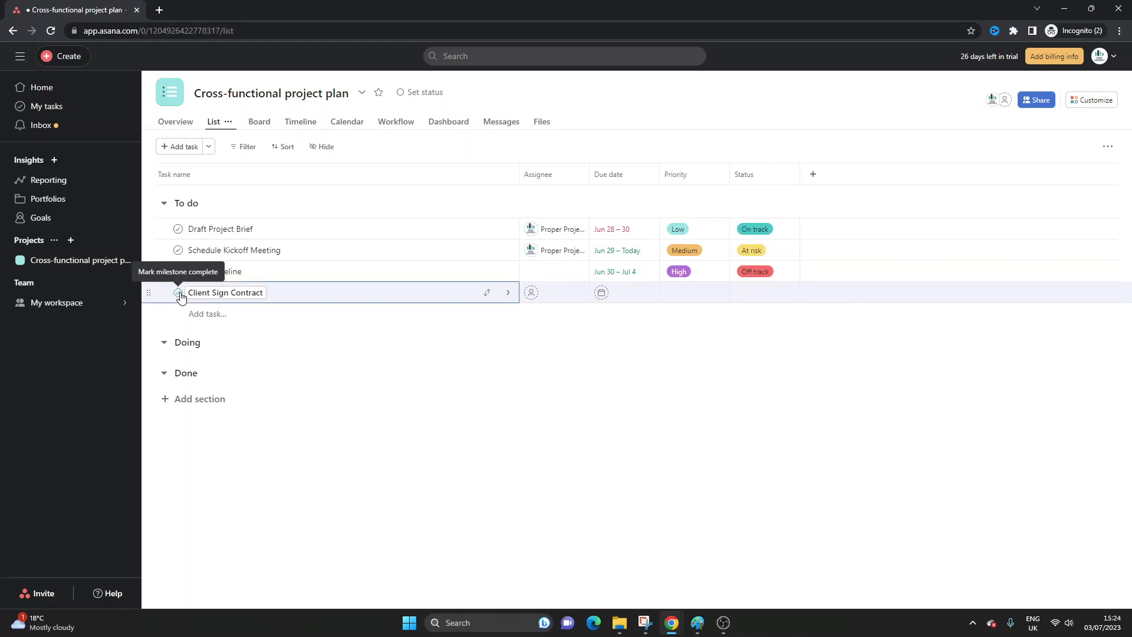
{"action": "left_click", "coordinate": [178, 294]}
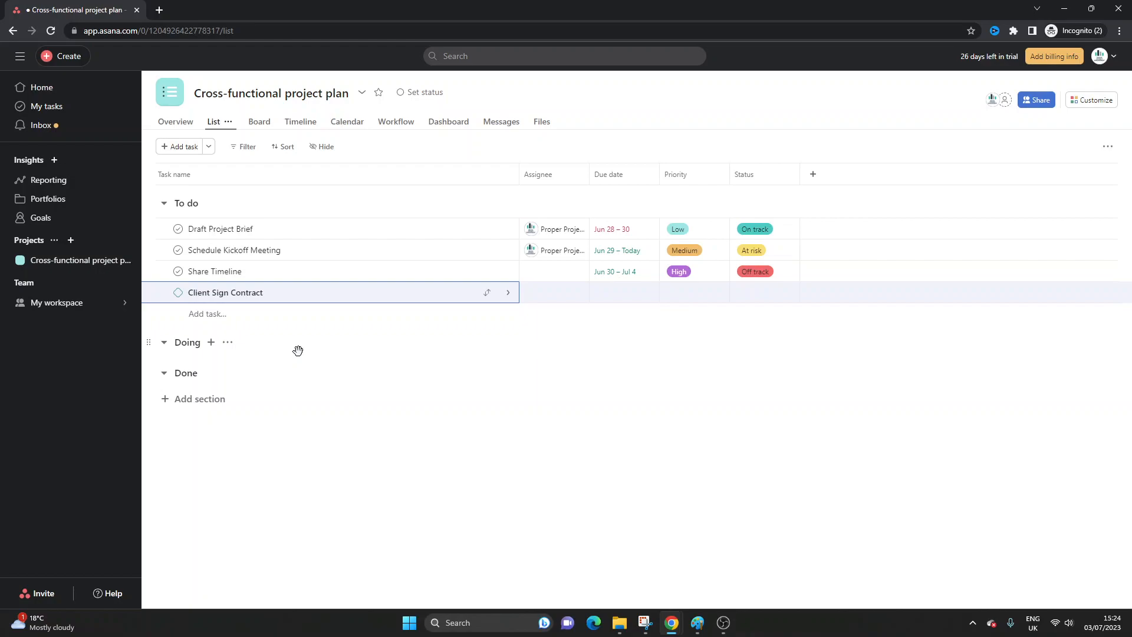
{"action": "mouse_move", "coordinate": [301, 339]}
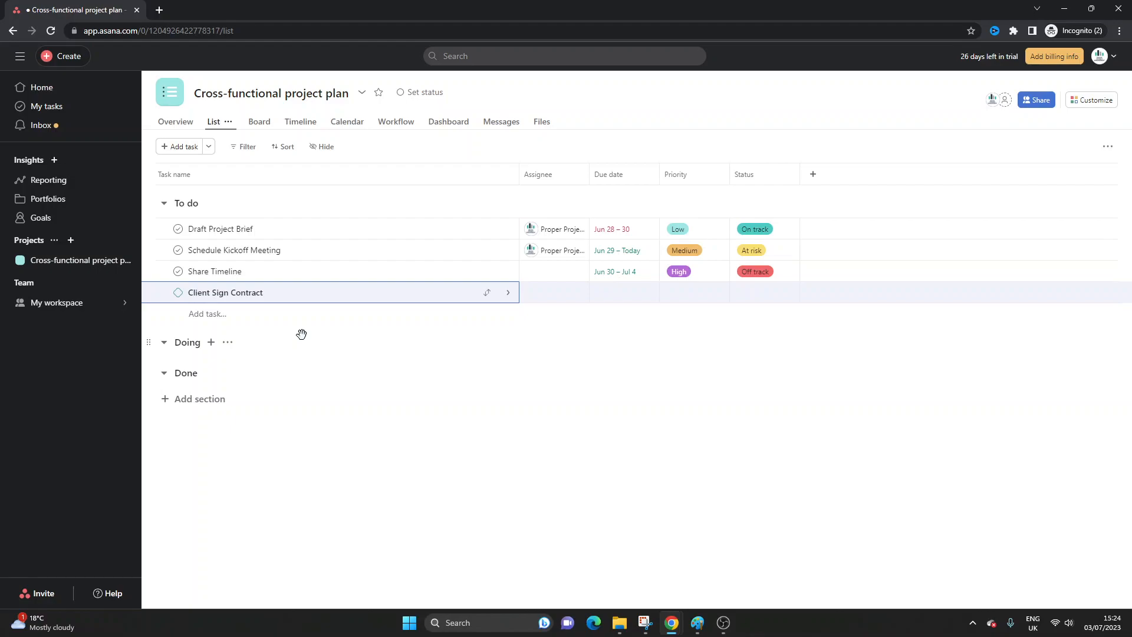
{"action": "left_click", "coordinate": [234, 250]}
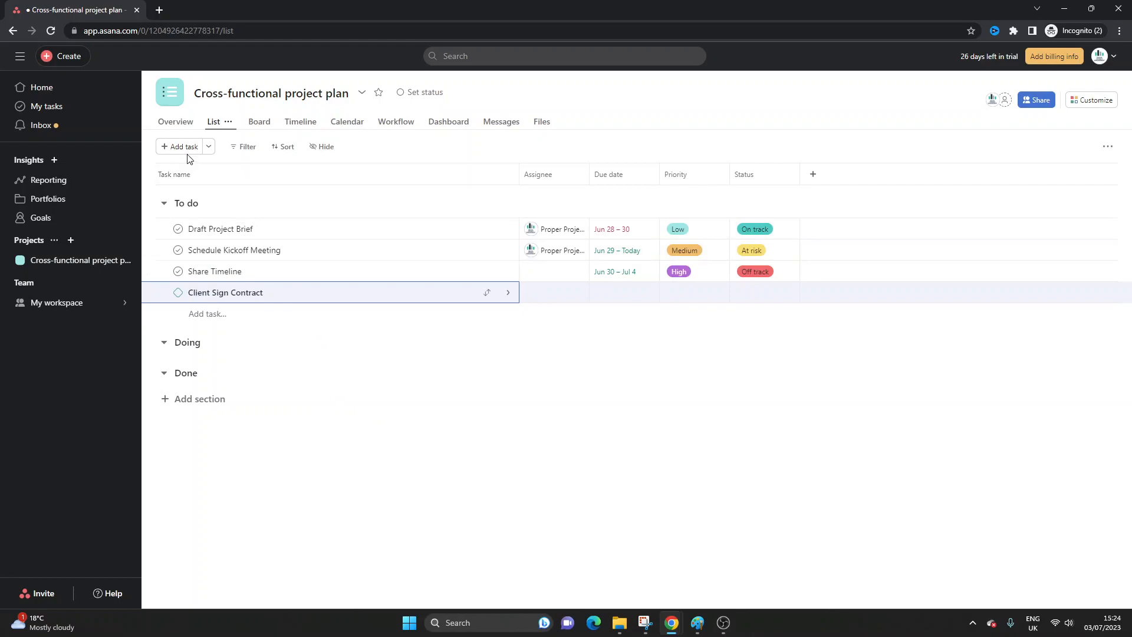
{"action": "left_click", "coordinate": [234, 250]}
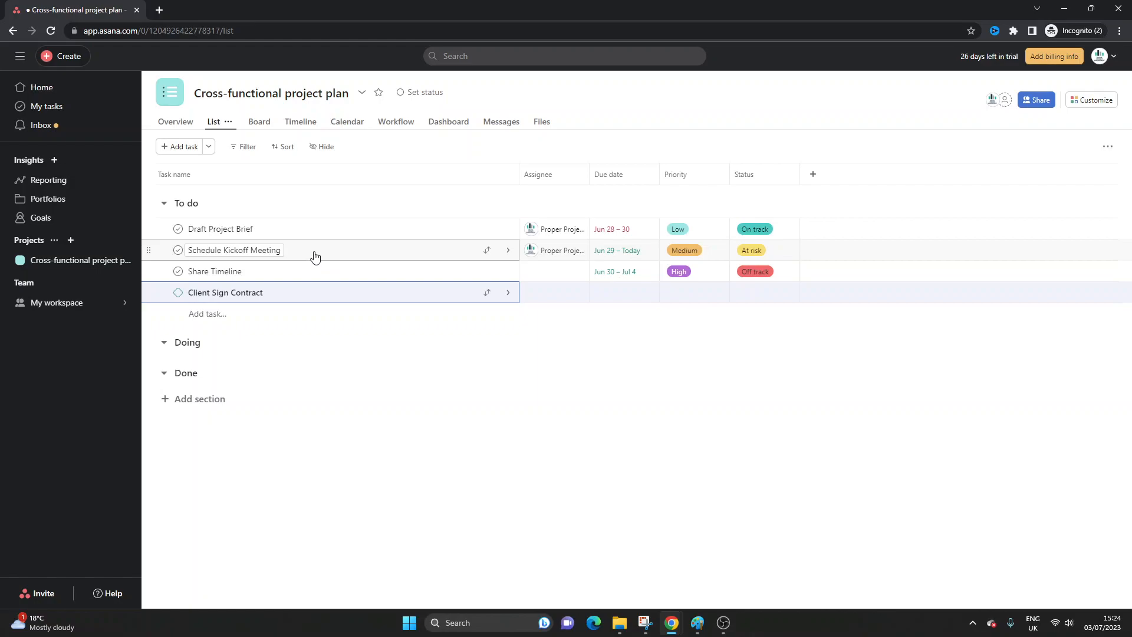
{"action": "mouse_move", "coordinate": [390, 261]}
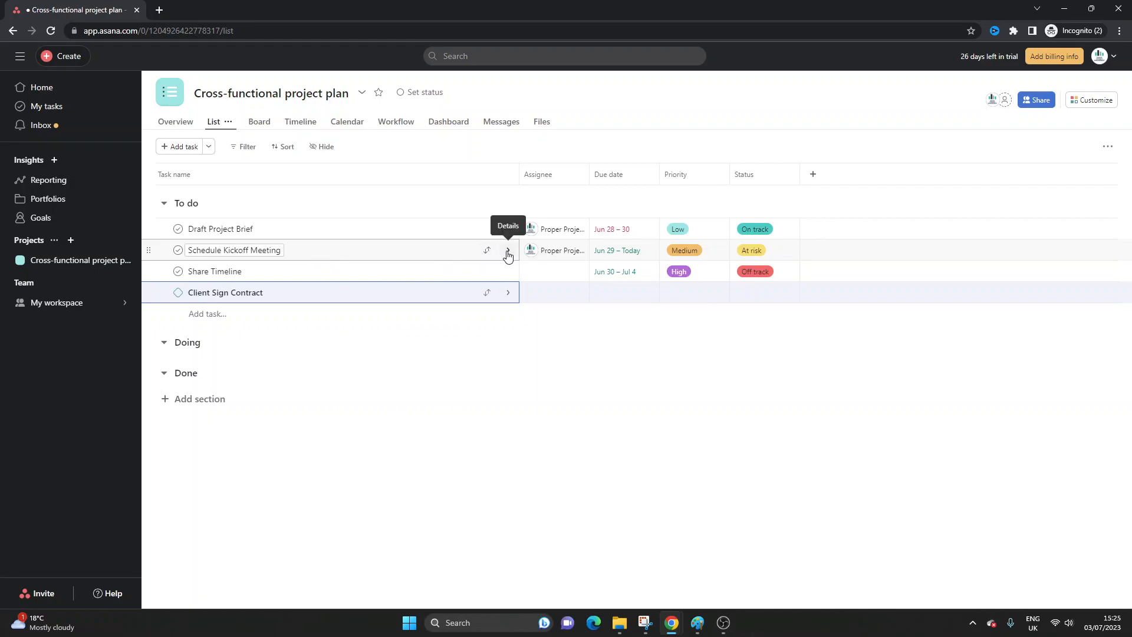
Mark the Schedule Kickoff Meeting task as a milestone from its details More menu
{"action": "left_click", "coordinate": [507, 256]}
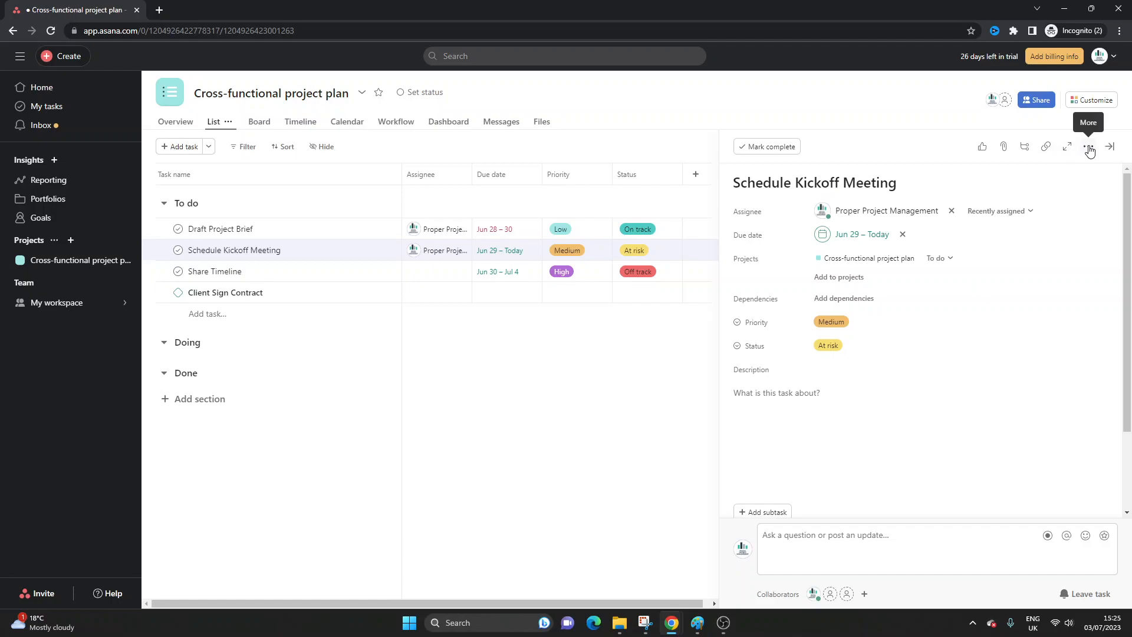
{"action": "left_click", "coordinate": [1089, 146]}
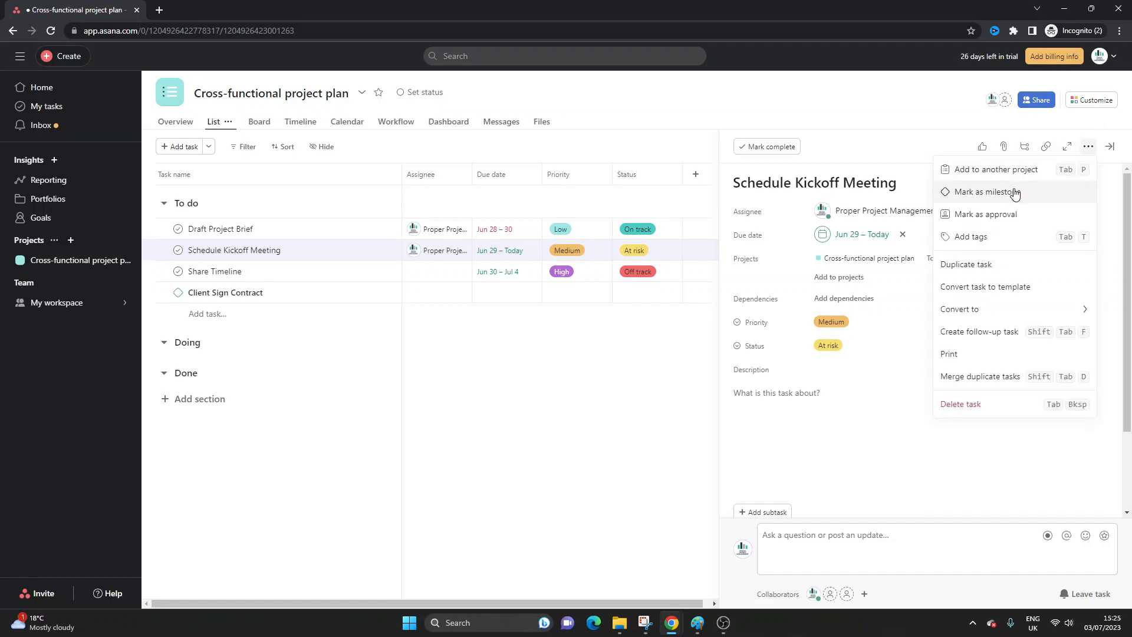
{"action": "left_click", "coordinate": [984, 191]}
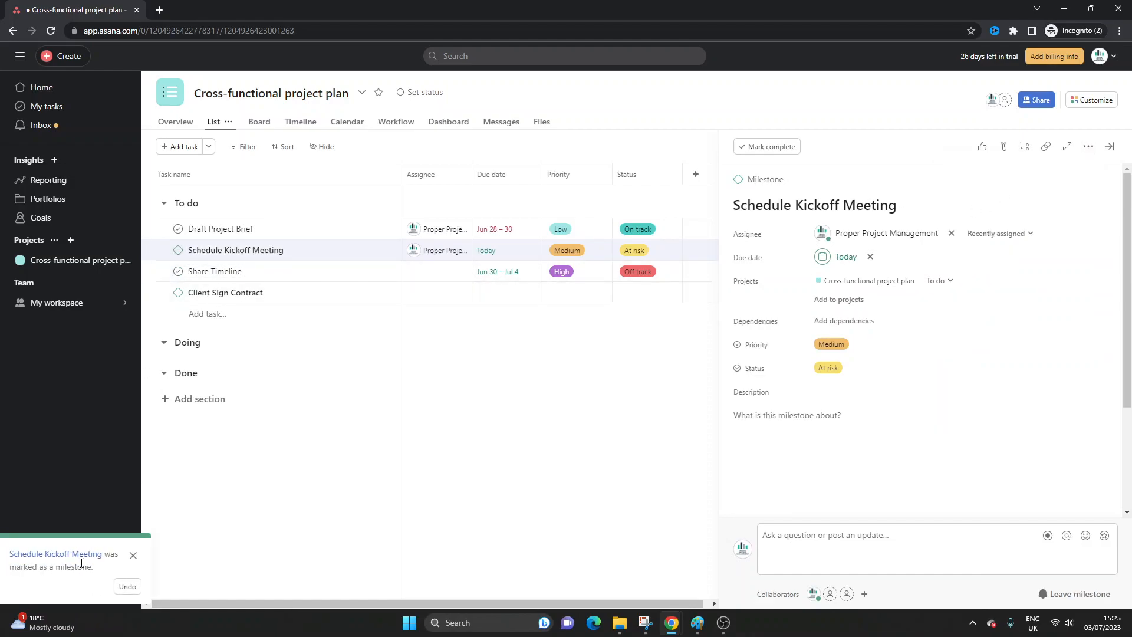
{"action": "mouse_move", "coordinate": [182, 271]}
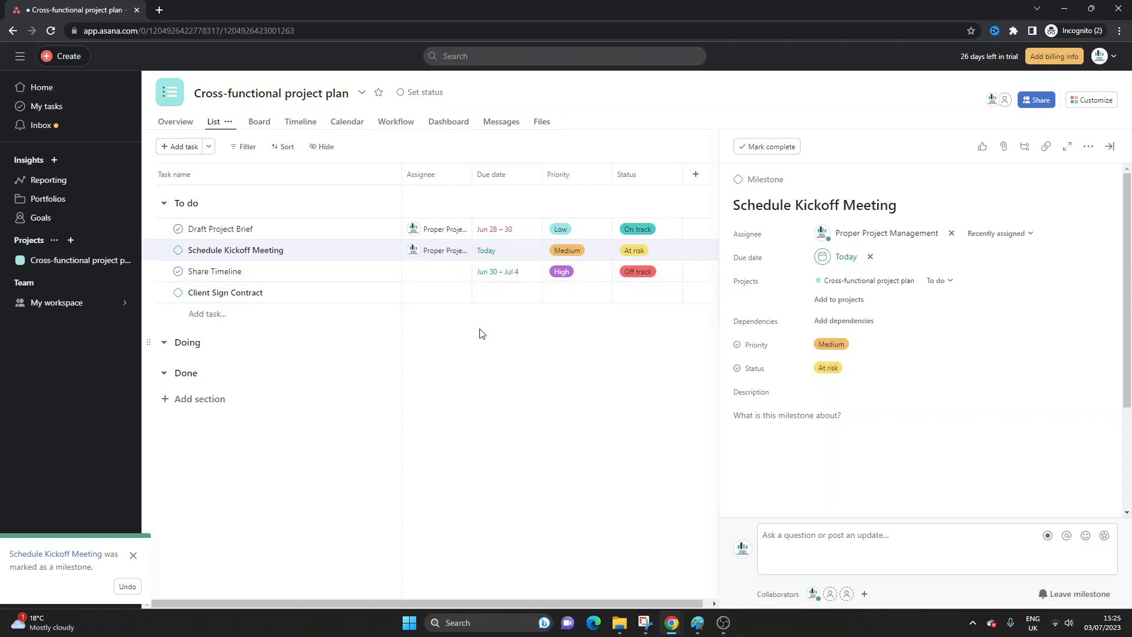
{"action": "mouse_move", "coordinate": [674, 326]}
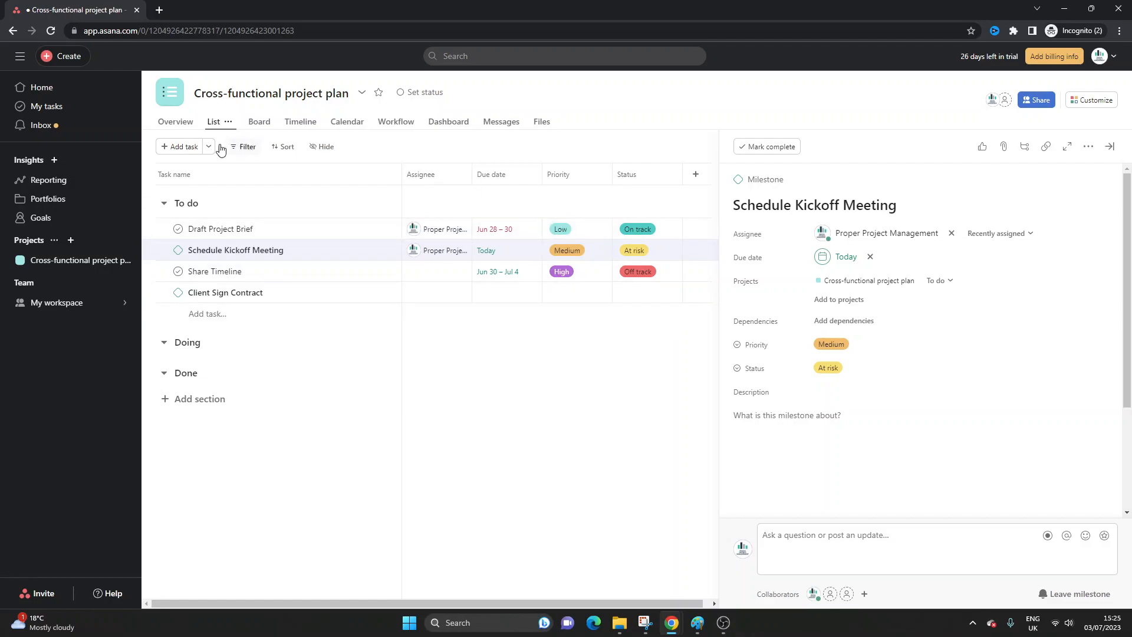
{"action": "left_click", "coordinate": [219, 229]}
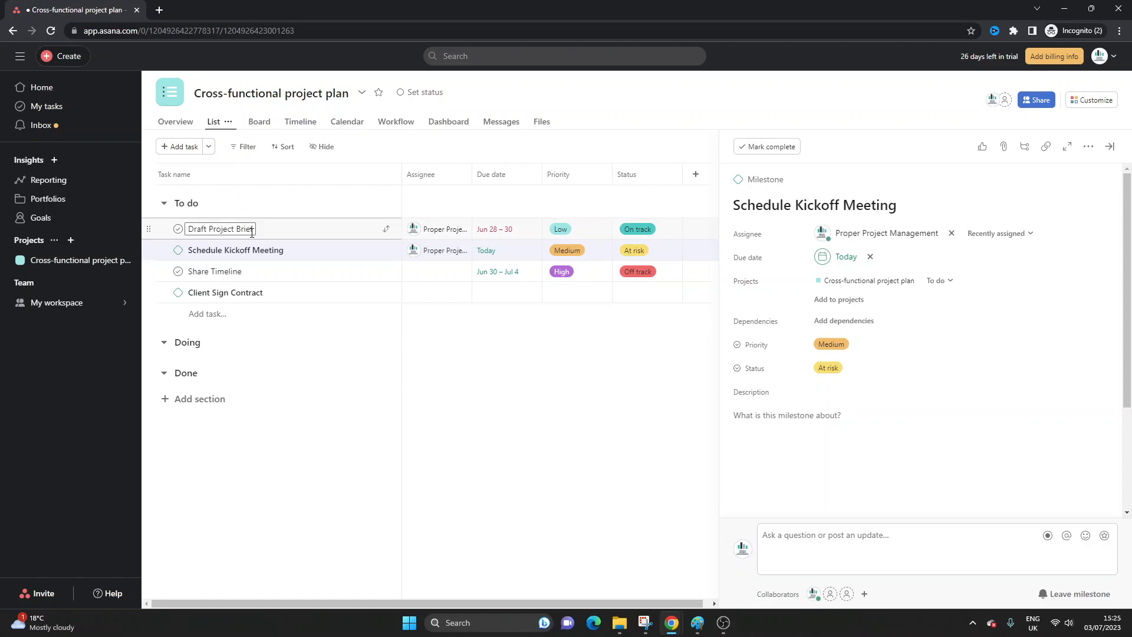